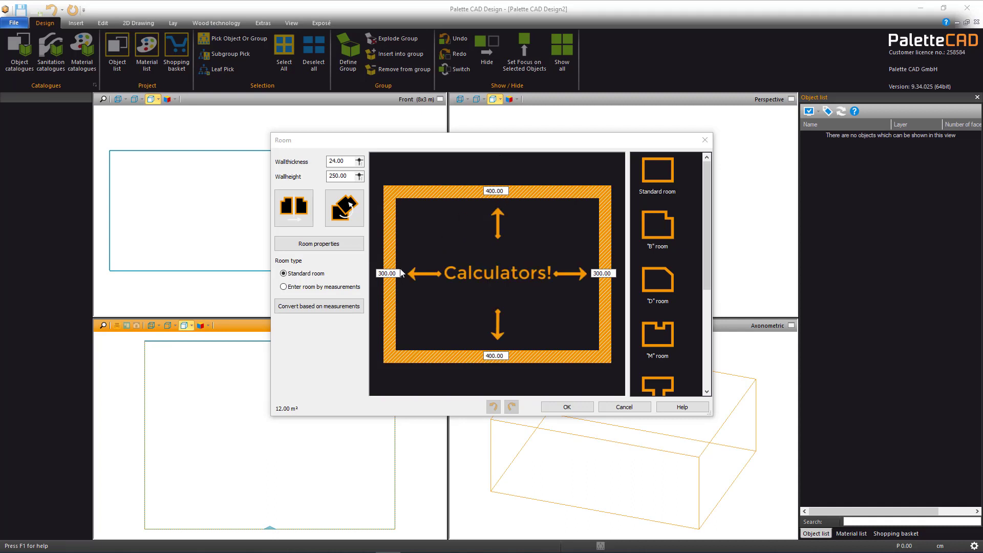
# Enter the room's left side length as a sum in the field calculator, giving 350.00.
pyautogui.click(386, 272)
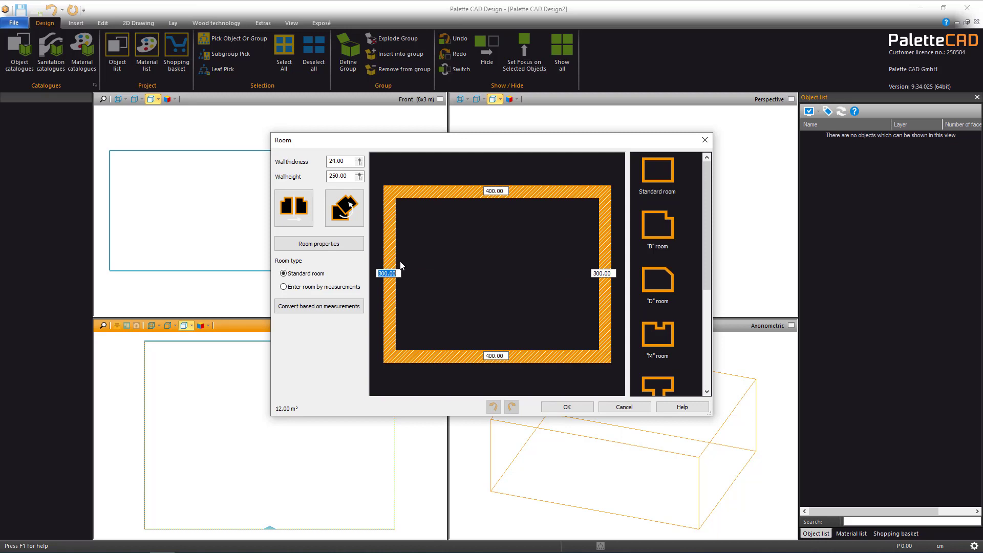
pyautogui.write('52+')
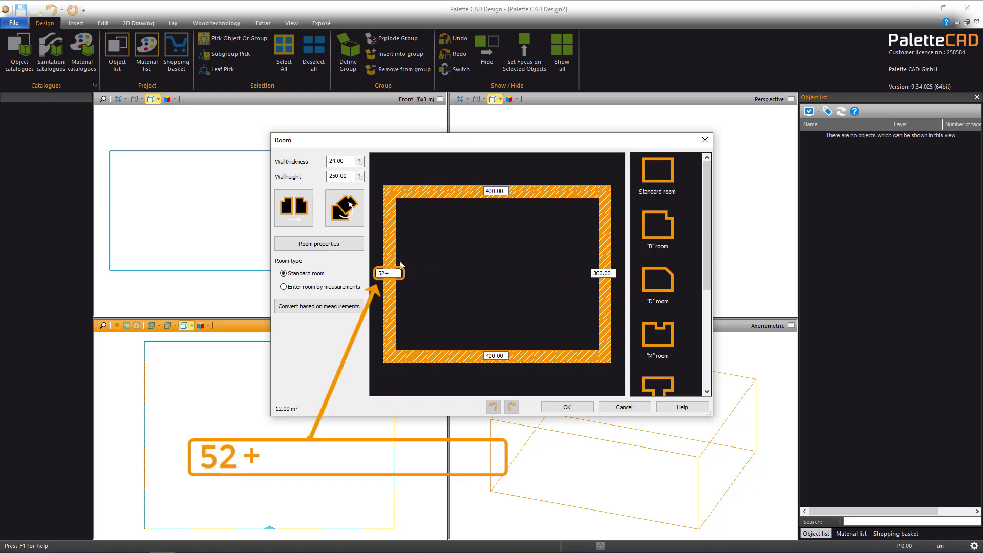
pyautogui.write('160')
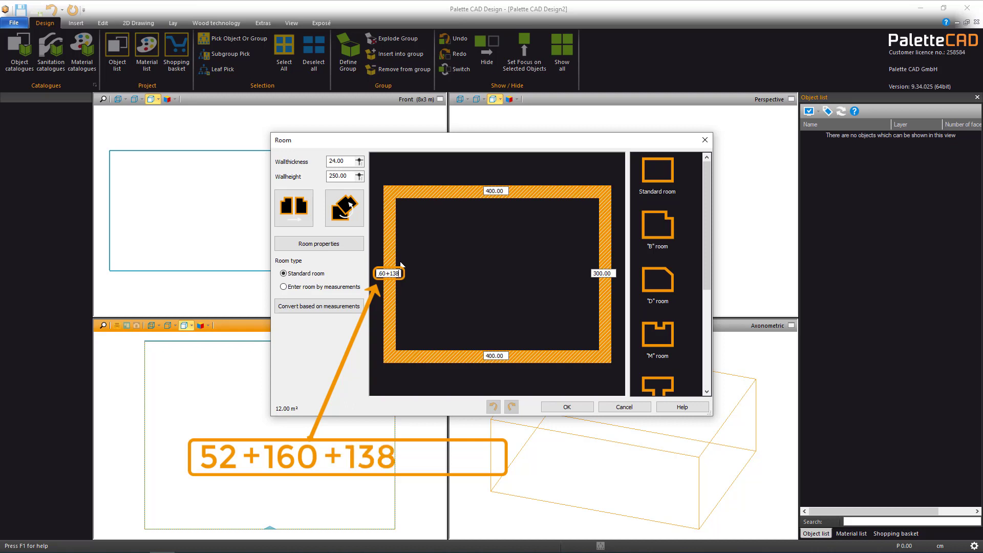
pyautogui.write('350.00')
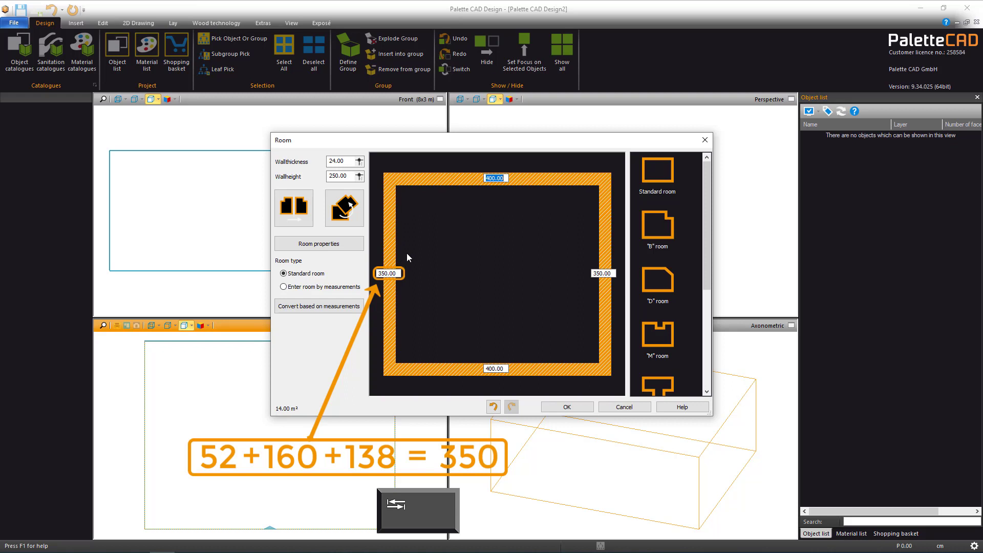
# Enter the top side length as a sum (68+22+…) and confirm the 599.50 × 350.00 room.
pyautogui.click(495, 177)
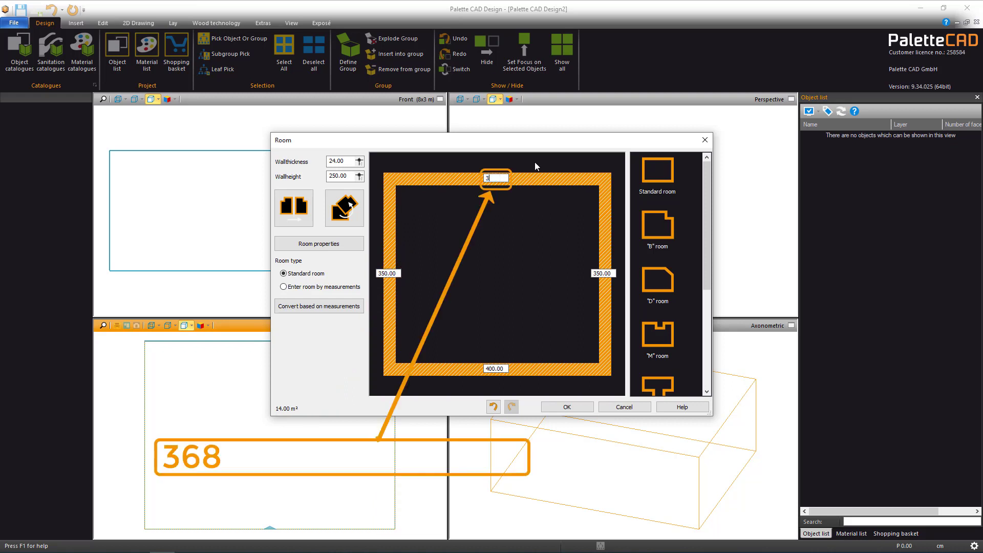
pyautogui.write('68+22+')
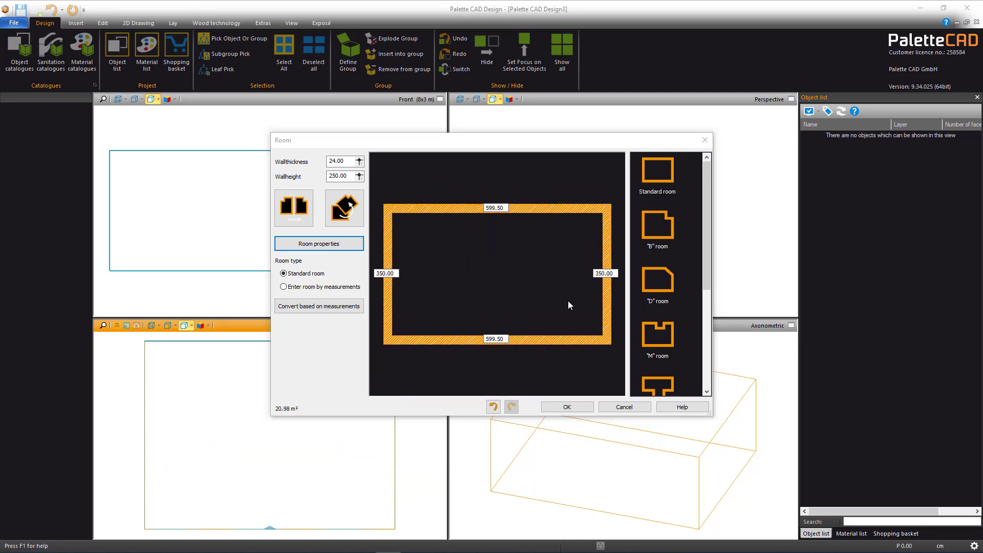
pyautogui.click(565, 407)
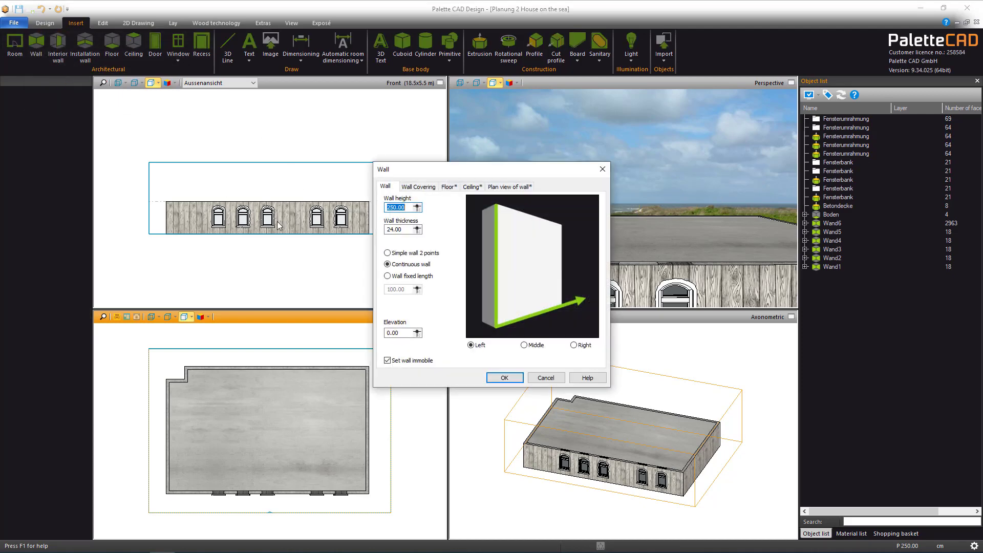
# Draw the interior wall run along the plan outline with default height and thickness, left unclosed.
pyautogui.click(503, 378)
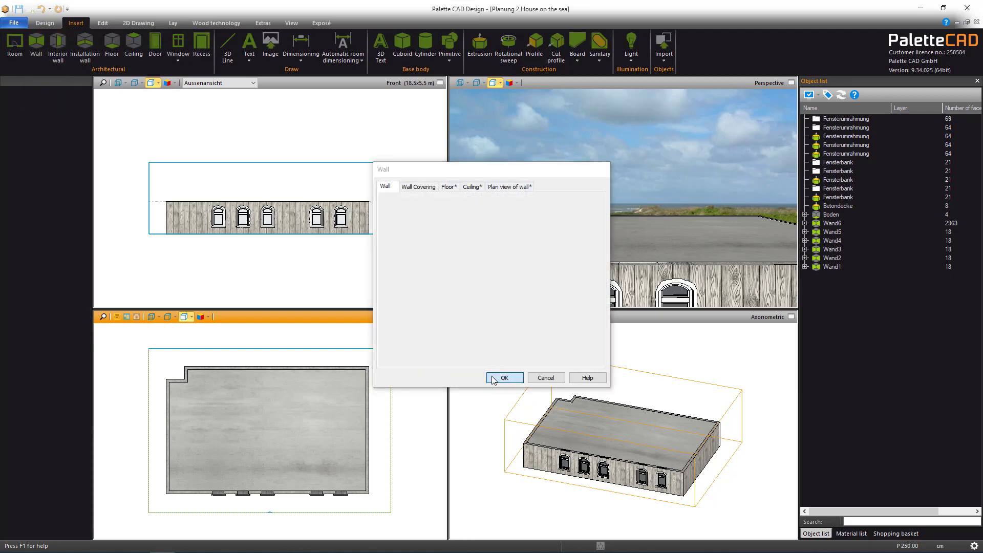
pyautogui.click(504, 378)
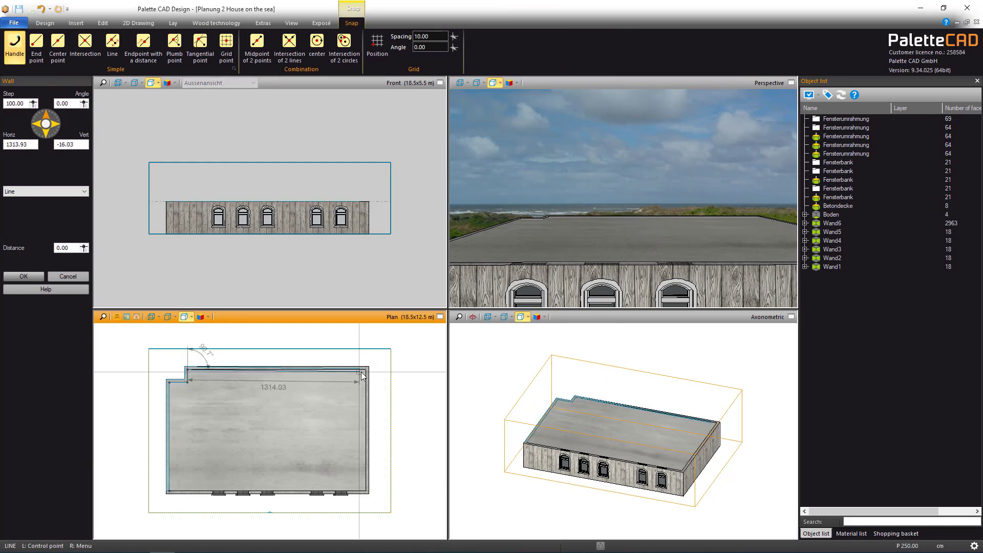
pyautogui.rightClick(363, 375)
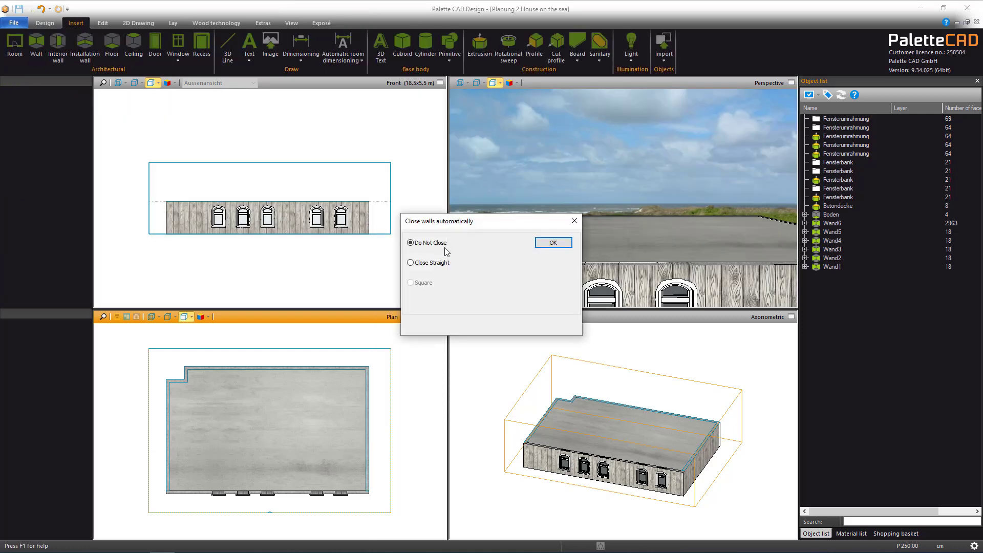
pyautogui.click(552, 243)
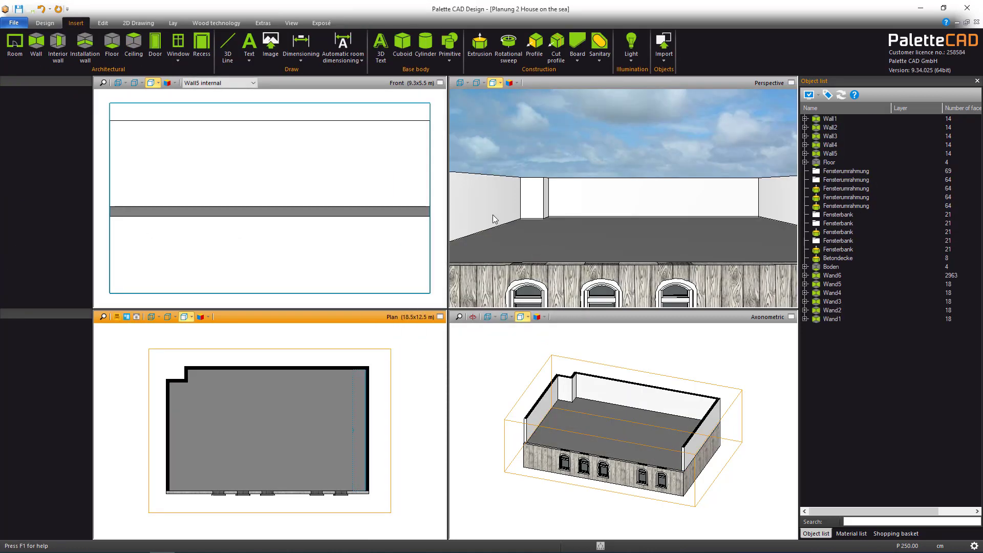
pyautogui.moveTo(729, 203)
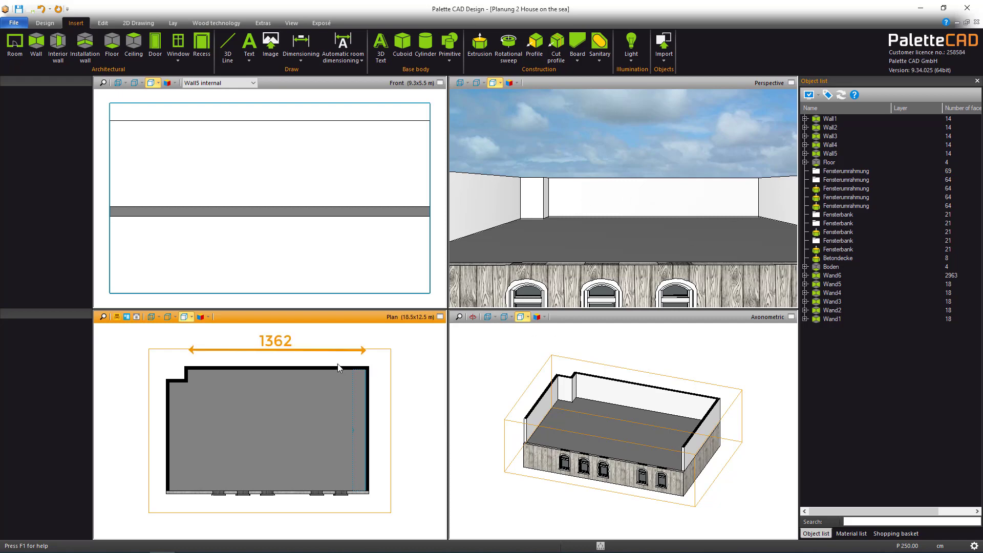
pyautogui.moveTo(258, 391)
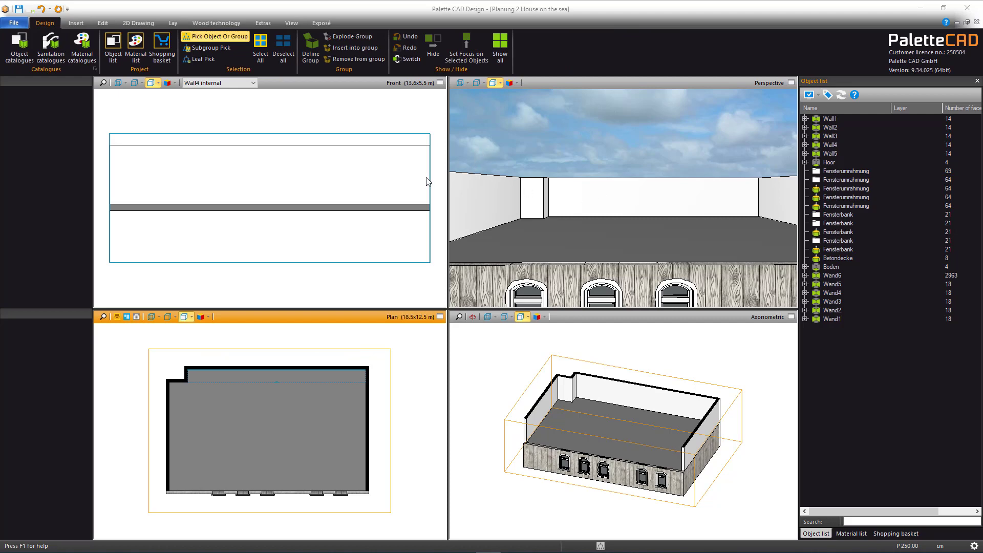
pyautogui.moveTo(18, 48)
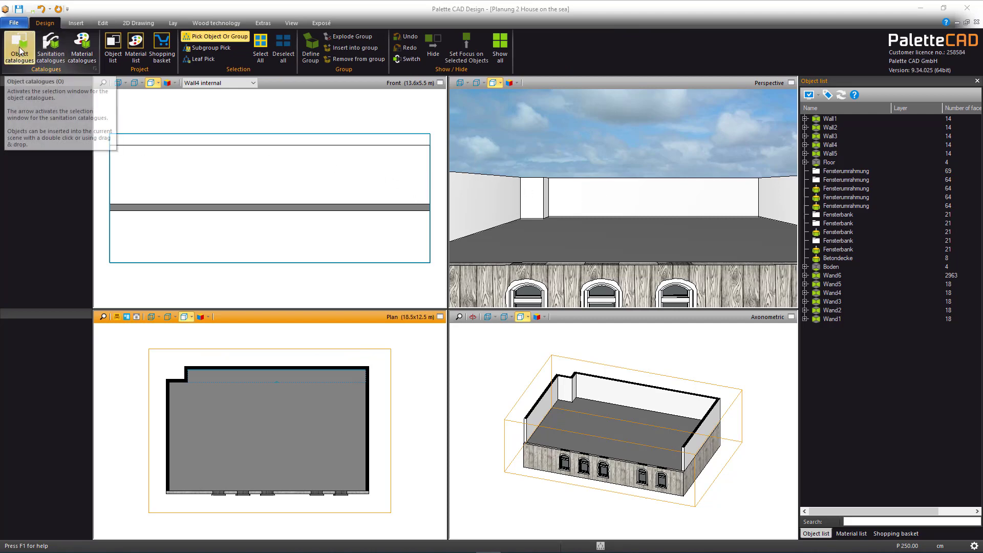
# Insert the single-field window without rungs at width 1362/7 = 194.57 and height 230.
pyautogui.click(19, 49)
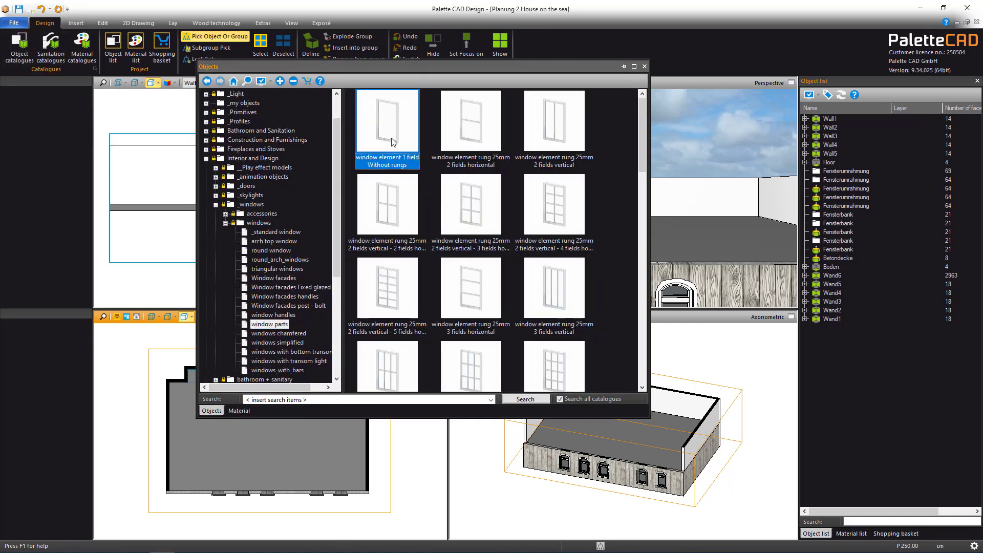
pyautogui.doubleClick(386, 122)
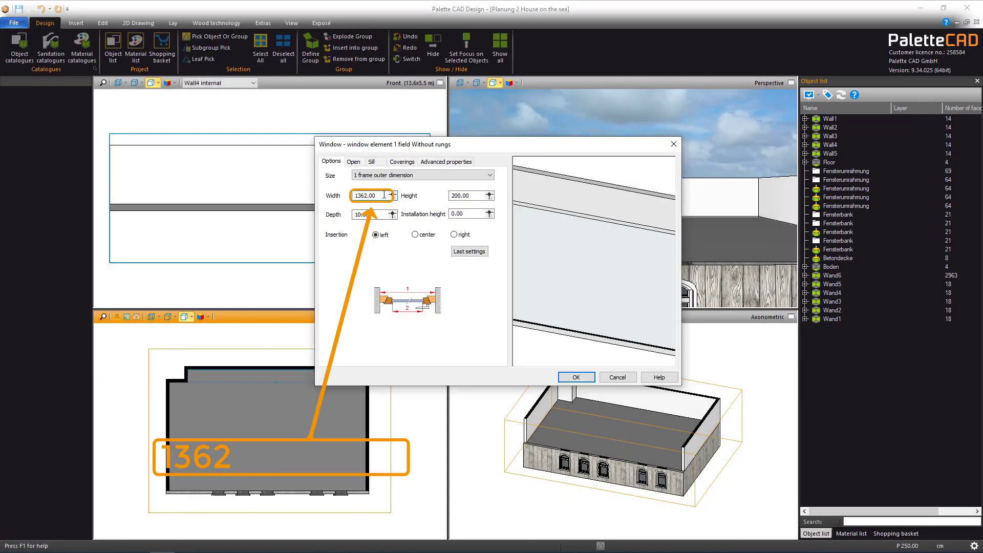
pyautogui.write('/7')
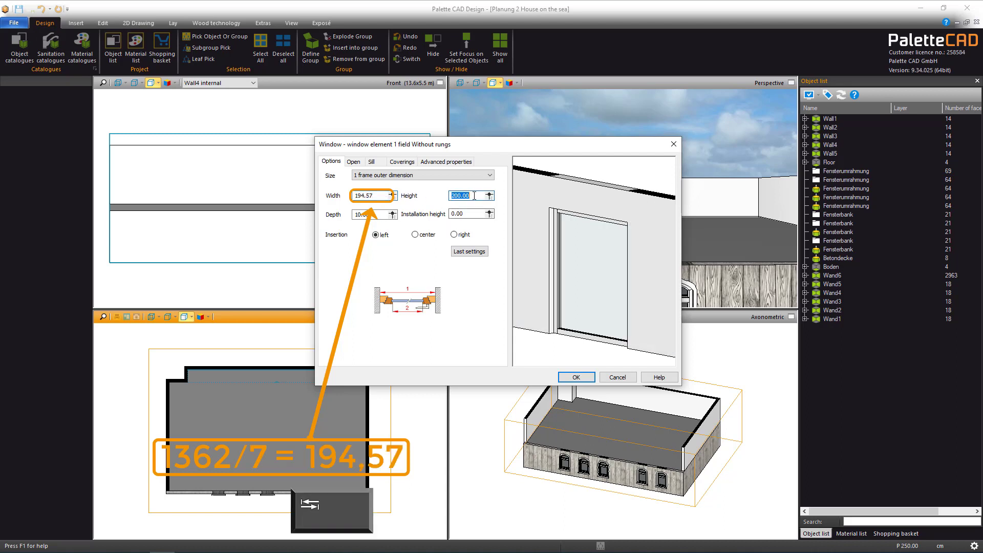
pyautogui.write('230')
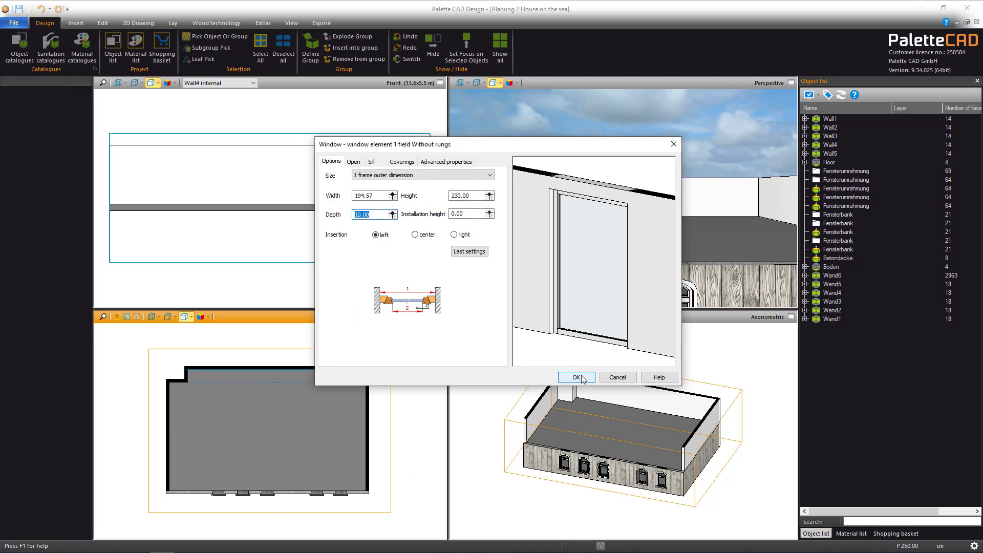
pyautogui.click(573, 377)
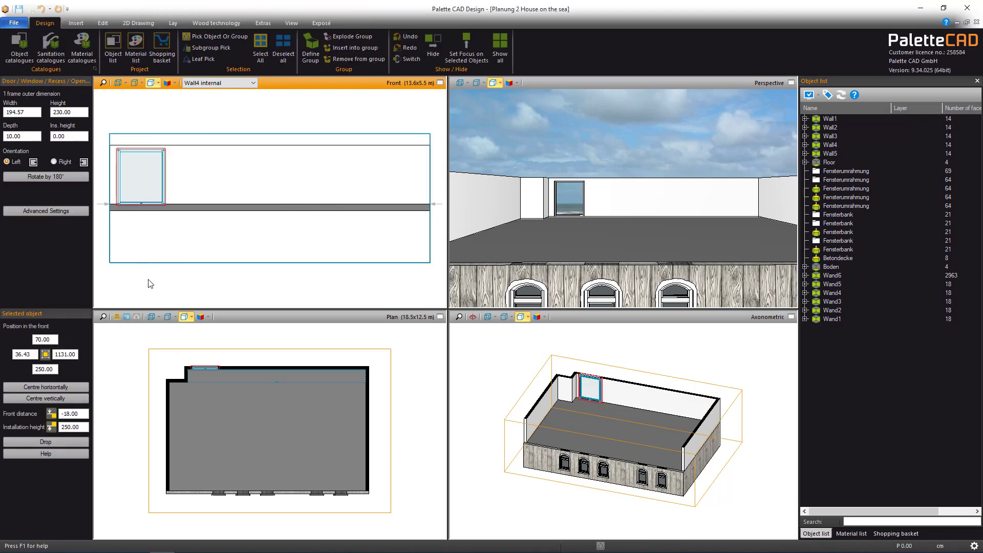
# Copy the window along Wall4, raising the quantity so identical windows sit side by side.
pyautogui.click(214, 36)
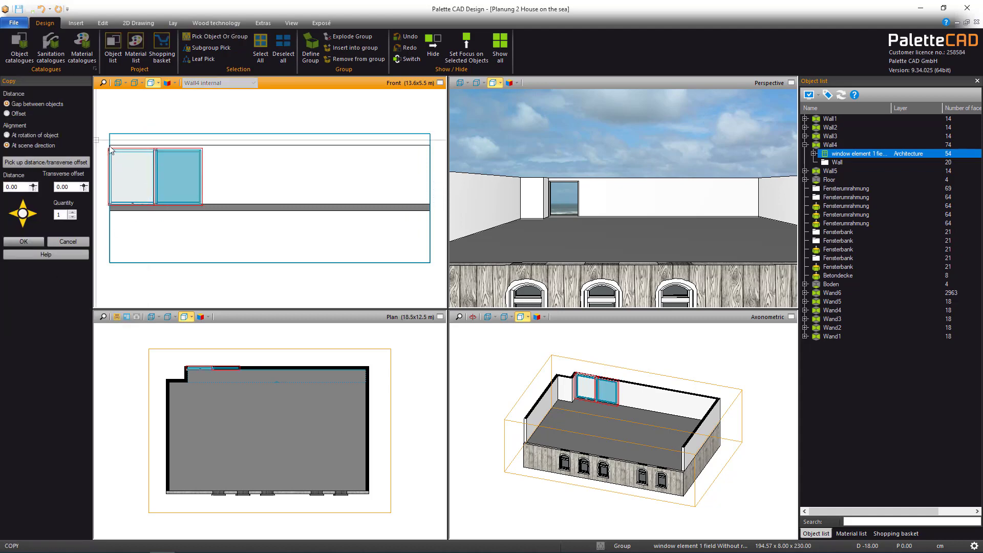
pyautogui.click(83, 211)
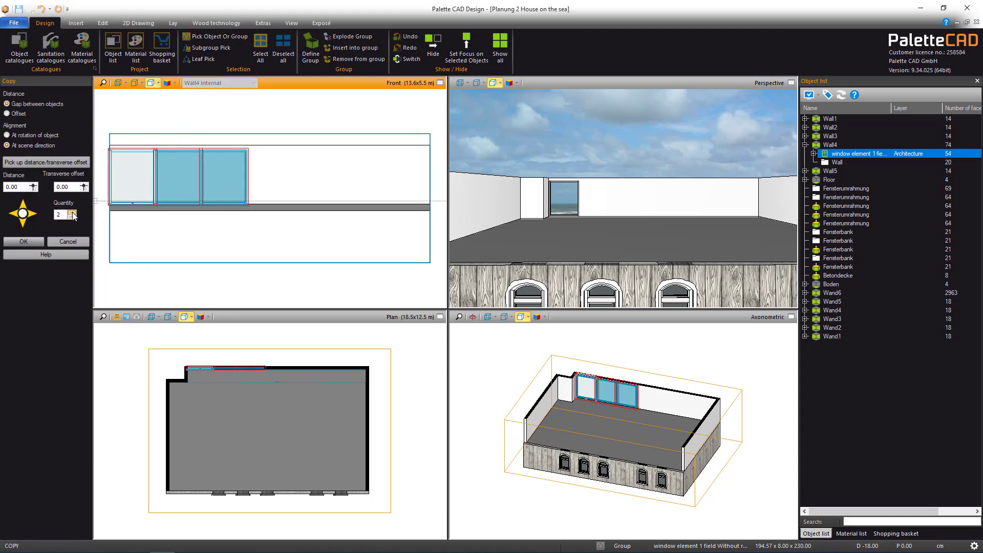
pyautogui.click(85, 211)
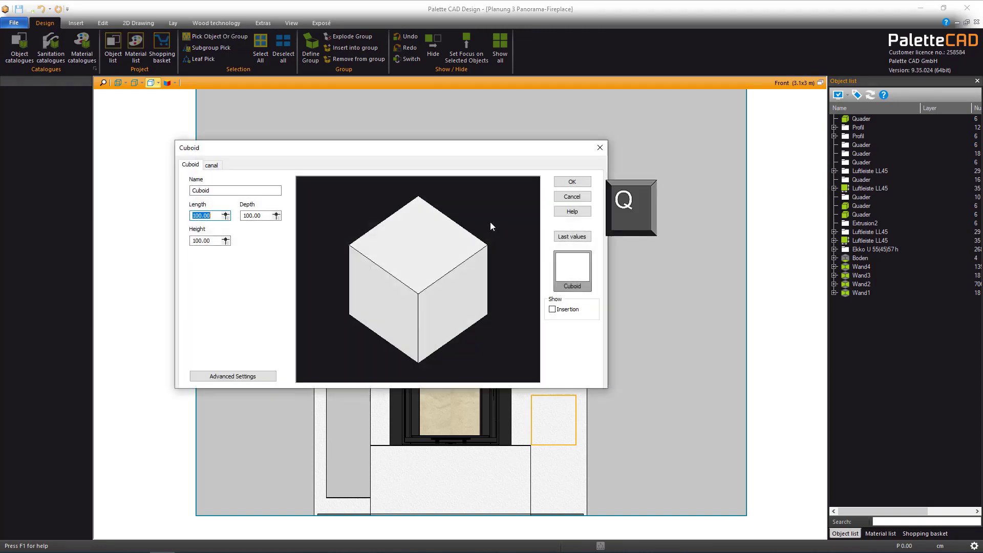
# Define the cuboid as 25 long, 100 deep and height (148-40-10-2*7)/3 = 28.00.
pyautogui.click(204, 215)
pyautogui.write('25')
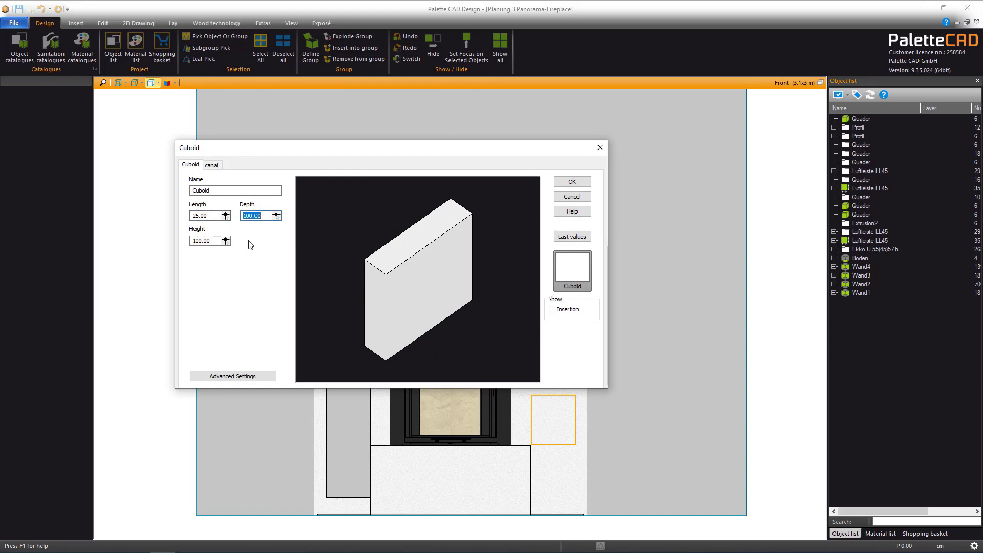
pyautogui.click(225, 240)
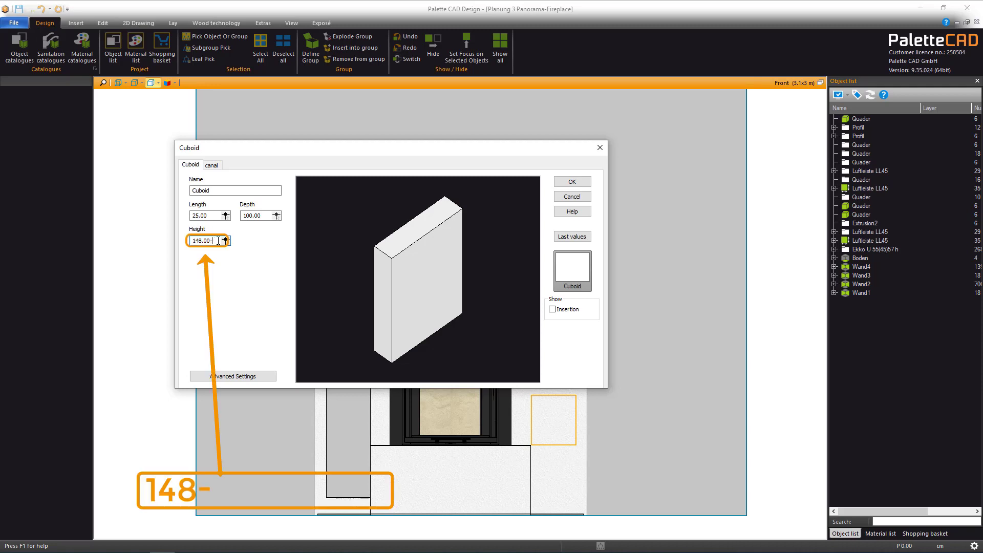
pyautogui.write('40')
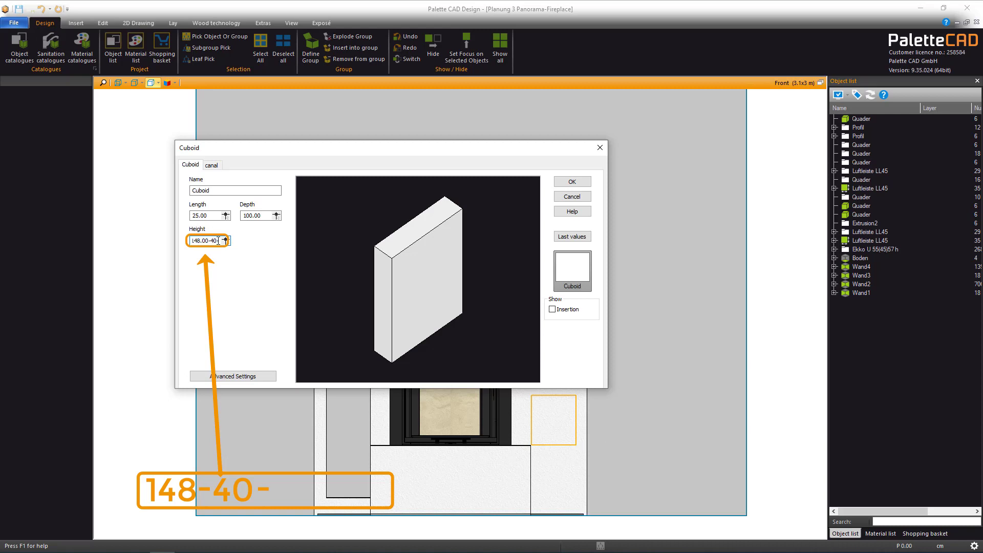
pyautogui.write('10')
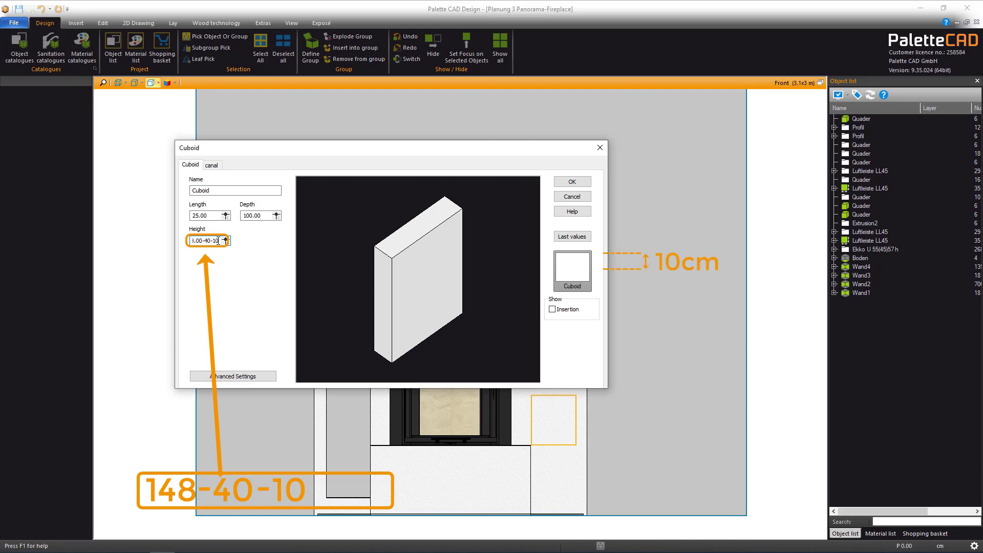
pyautogui.write('-2')
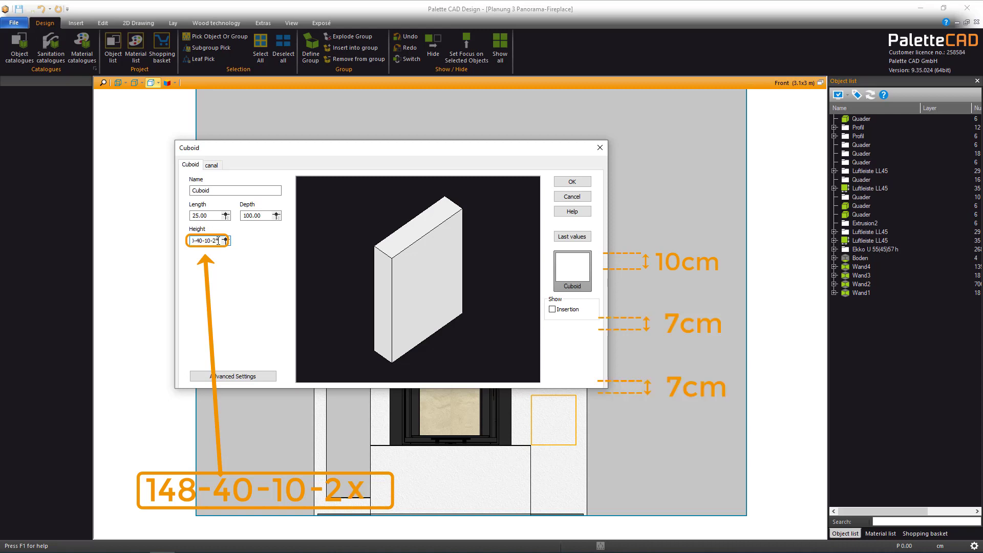
pyautogui.write('7')
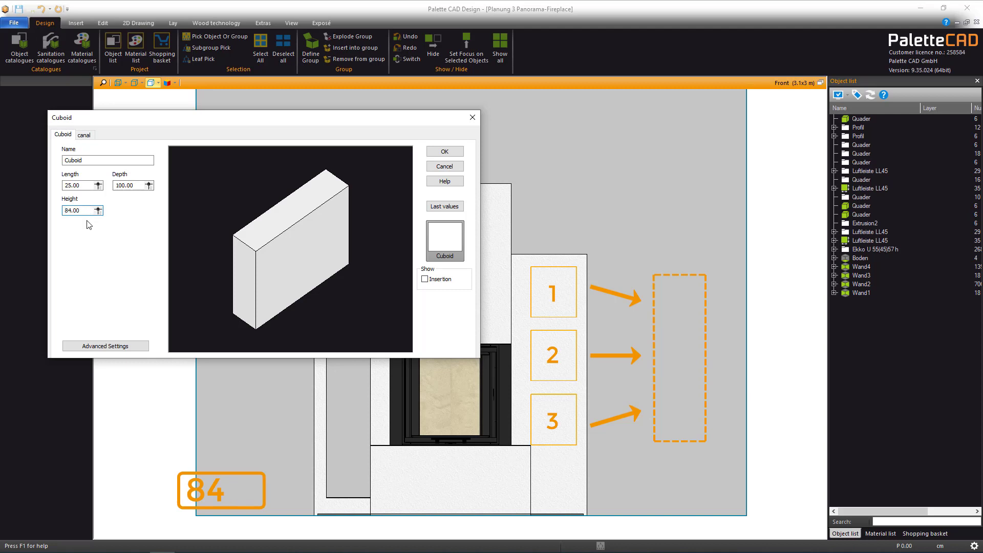
pyautogui.write('/')
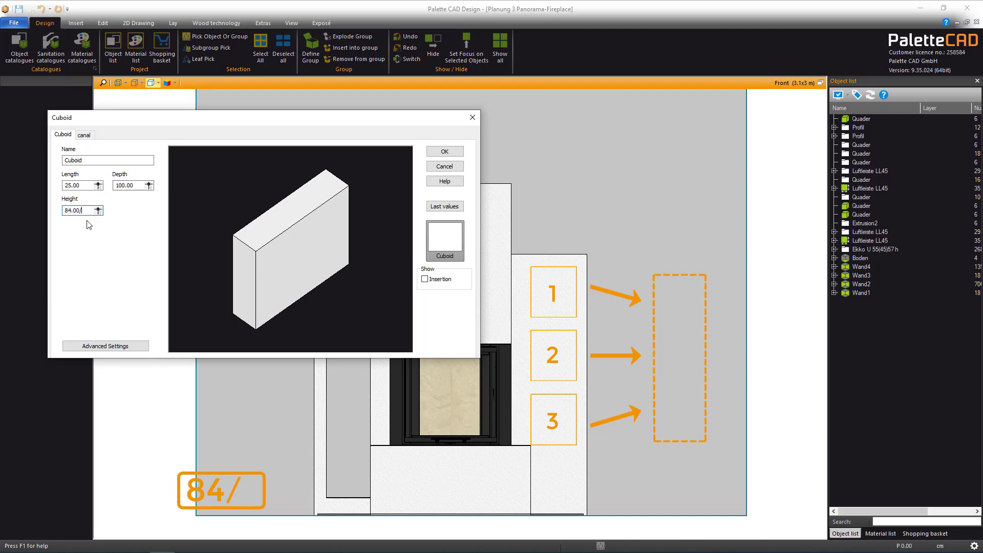
pyautogui.write('28.00')
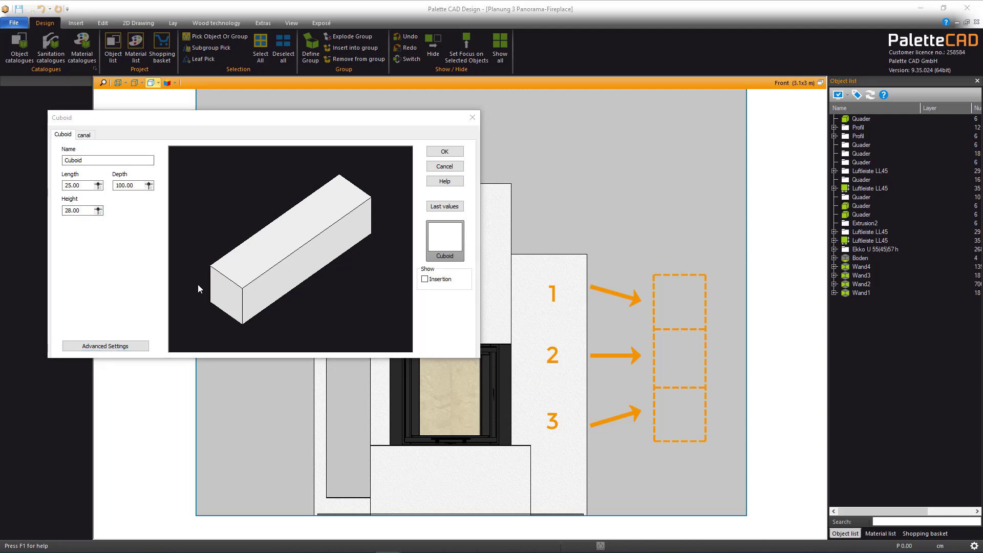
# Place the cuboid at the right shelf column's top corner, inset by Horiz -7 and Vert -10.
pyautogui.click(443, 152)
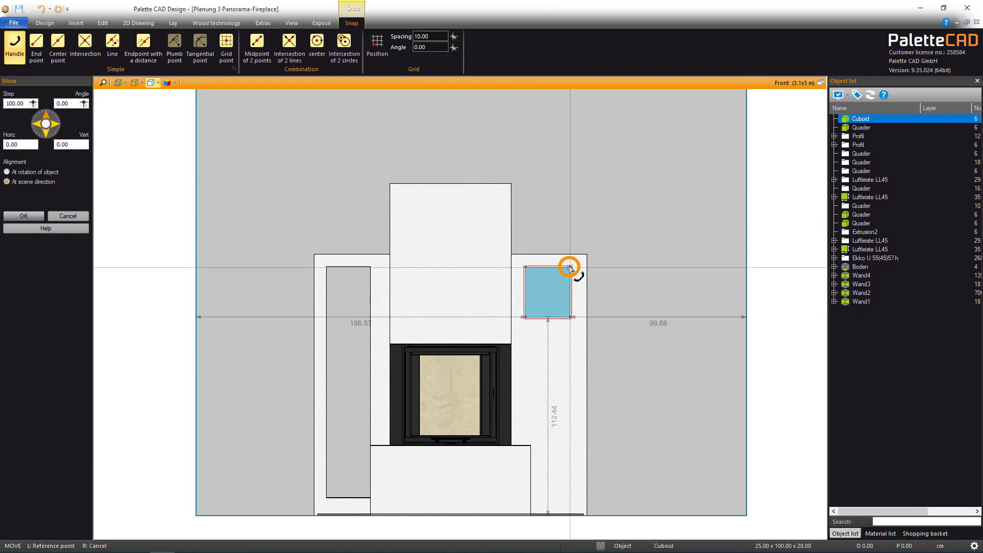
pyautogui.moveTo(565, 267); pyautogui.dragTo(564, 279)
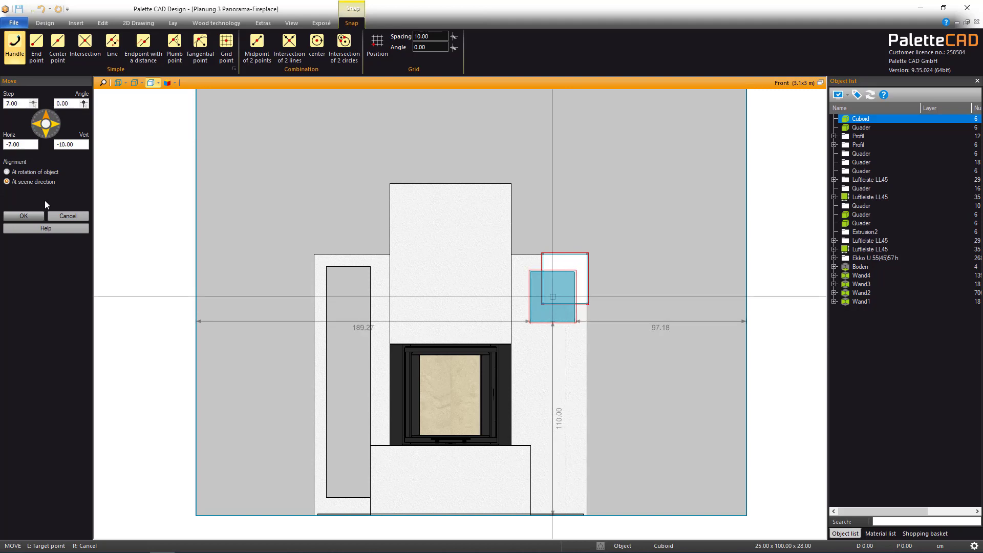
pyautogui.click(24, 217)
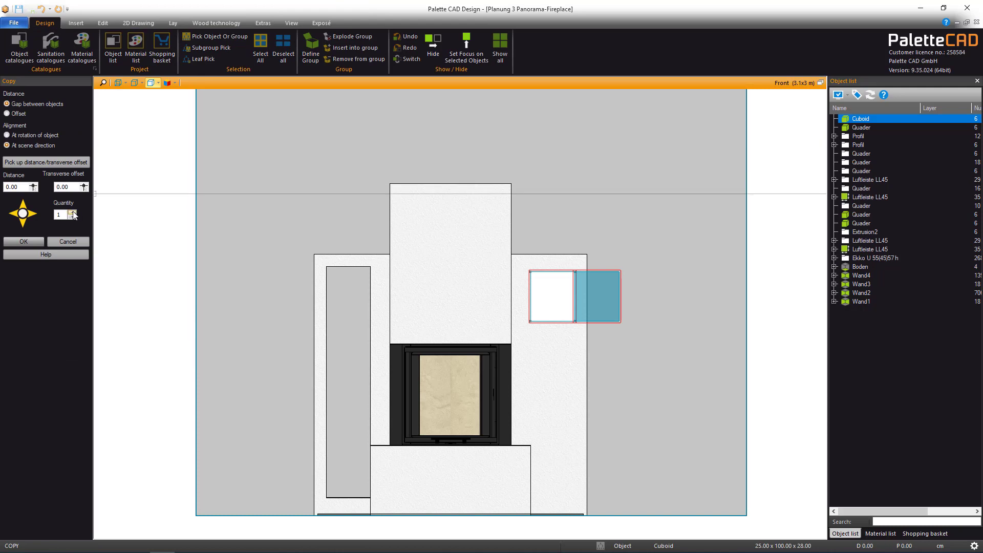
# Copy the cuboid twice with a 7.00 cm gap to form three equal compartments.
pyautogui.click(82, 211)
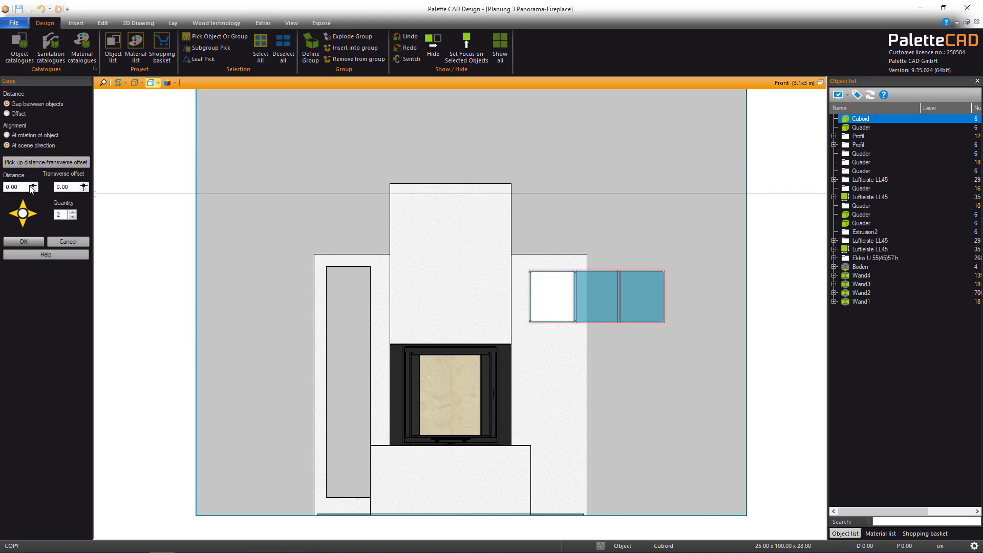
pyautogui.write('7.00')
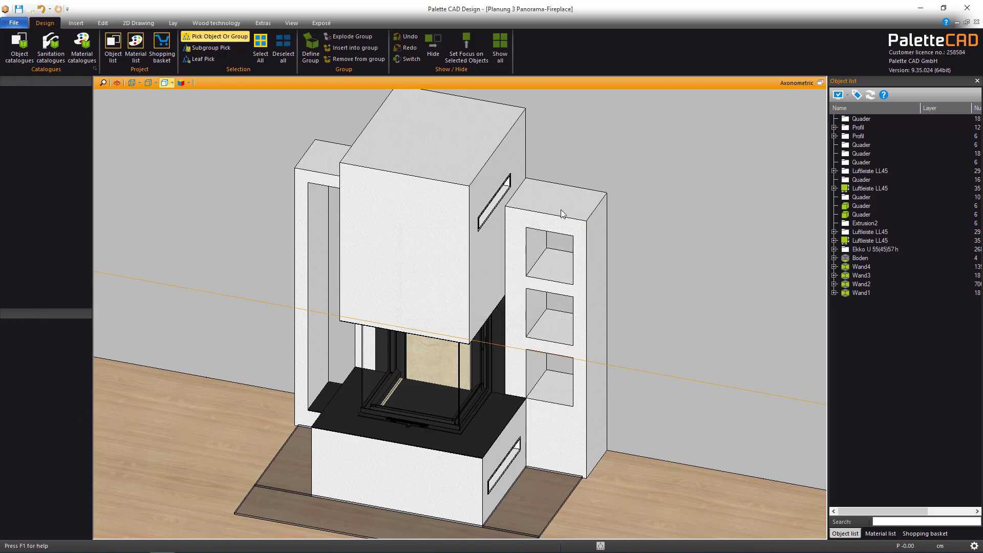
pyautogui.moveTo(667, 366)
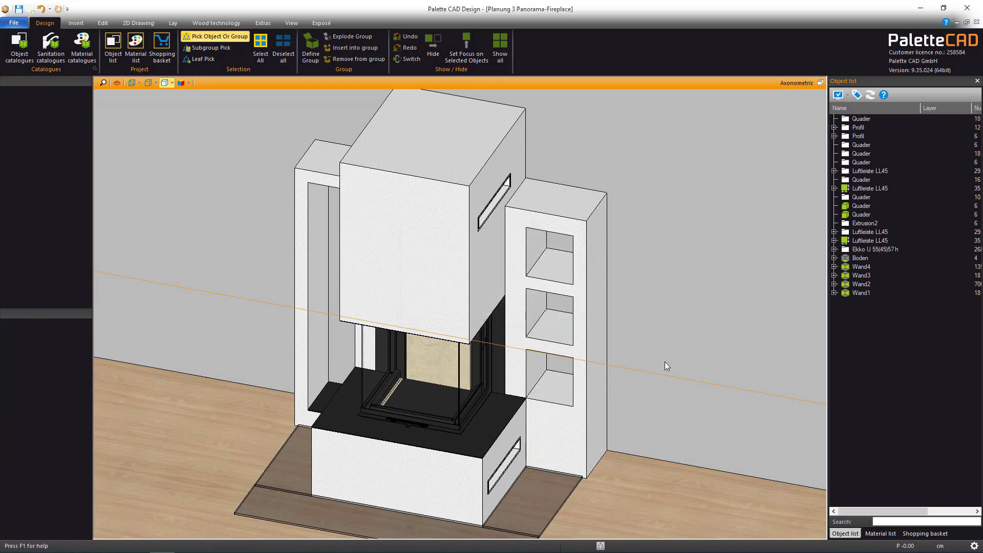